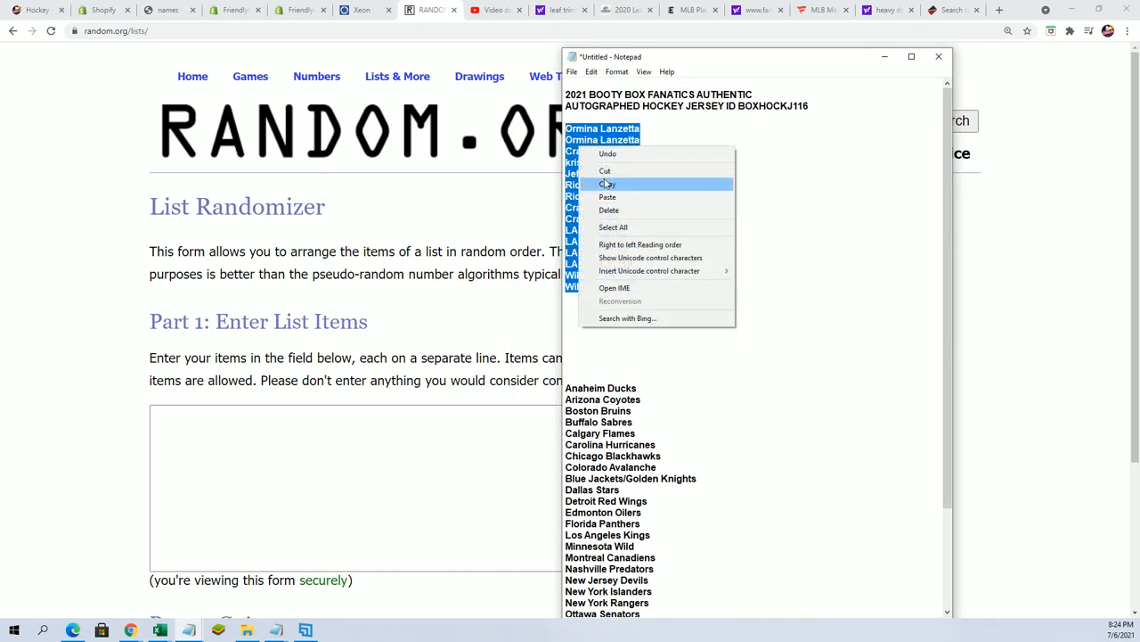
Step: Copy the 30 owner names from Notepad into the List Randomizer entry box
left_click(607, 196)
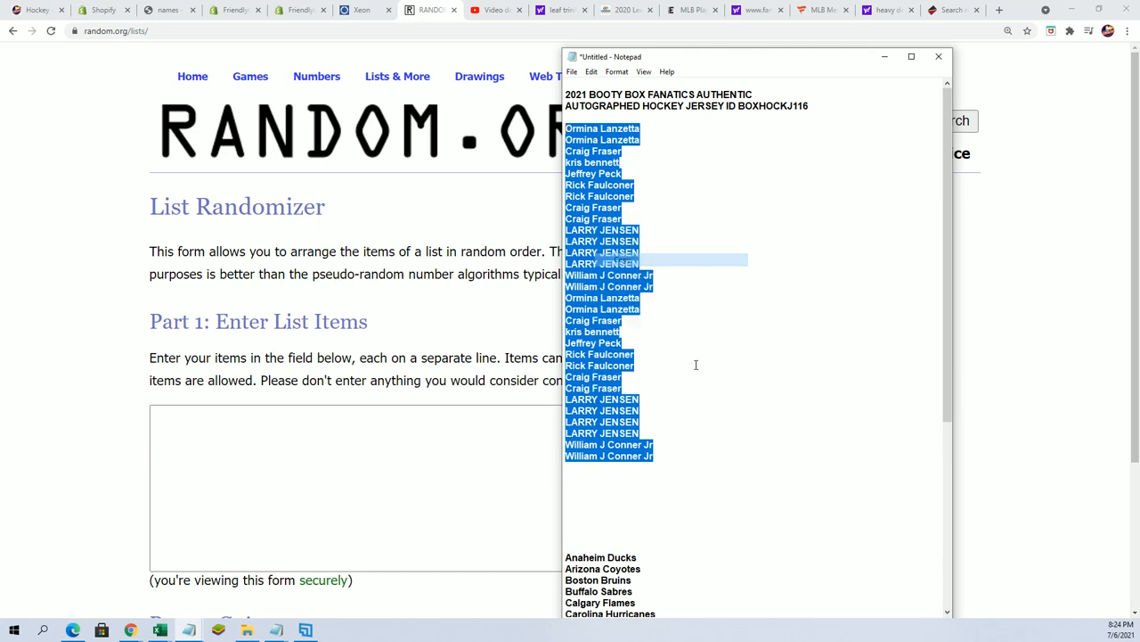
right_click(258, 479)
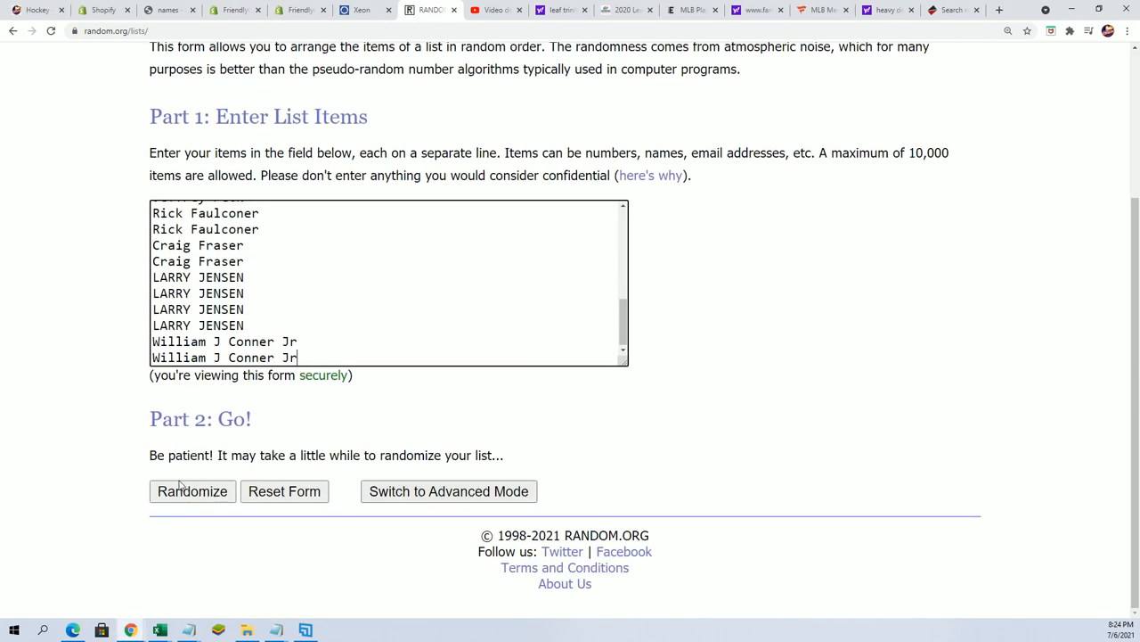
Step: Randomize the owner list, reshuffle four more times, and copy the final order
left_click(192, 491)
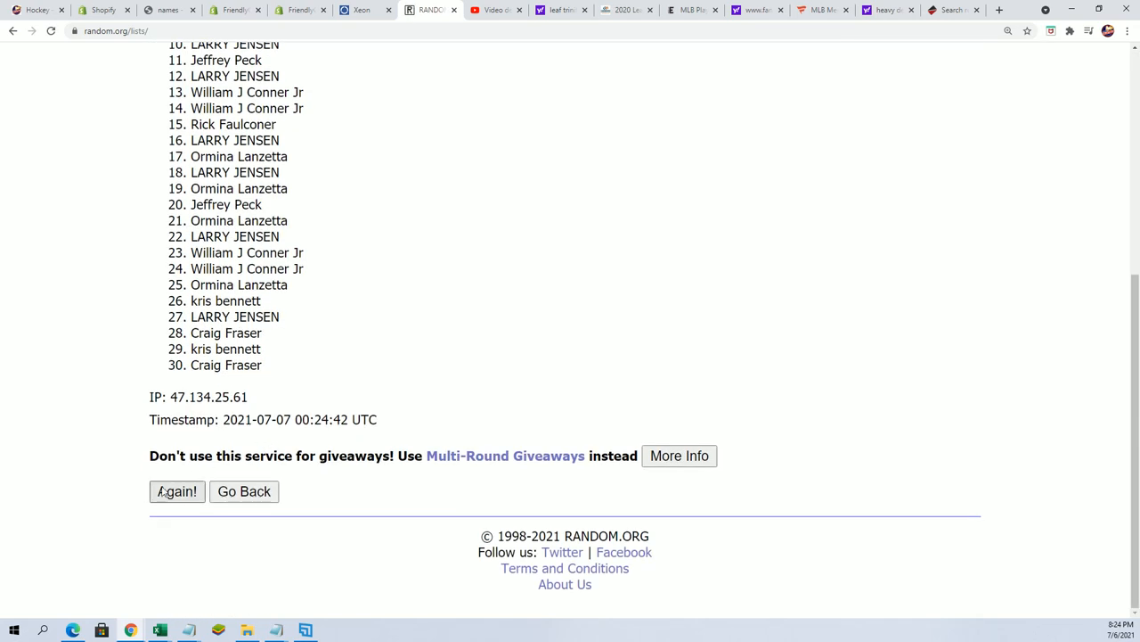
left_click(176, 491)
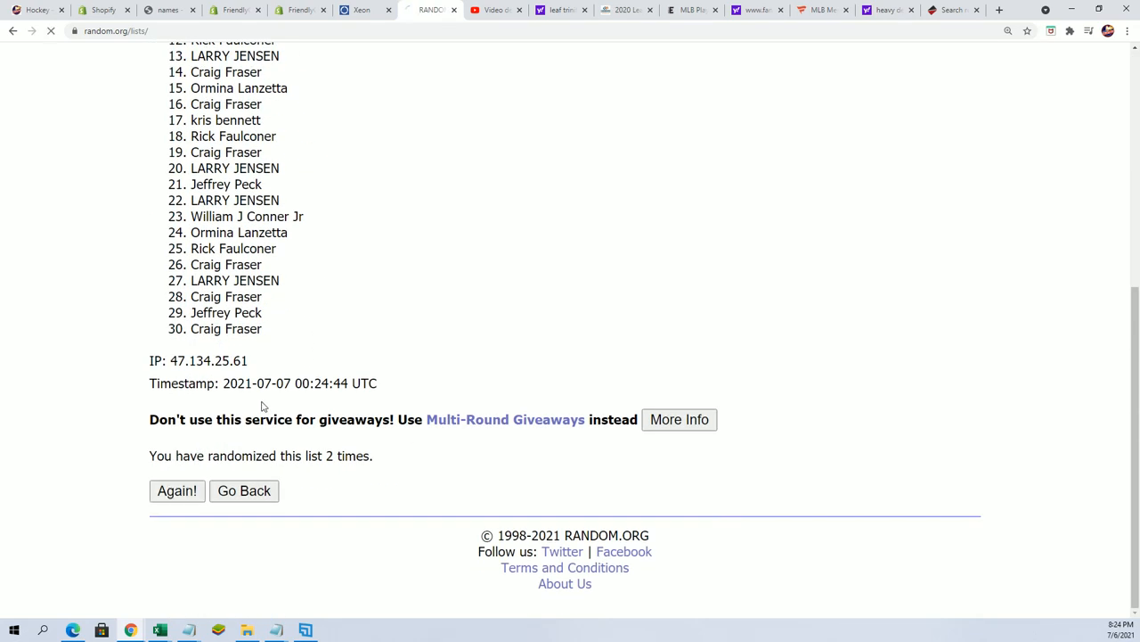
left_click(176, 490)
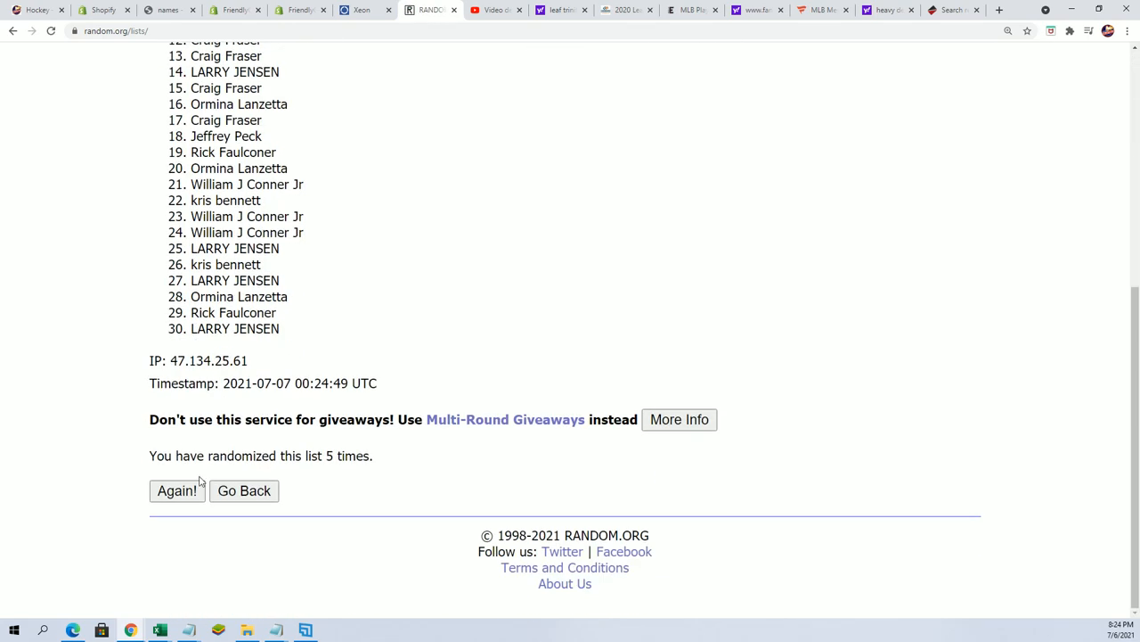
left_click(176, 490)
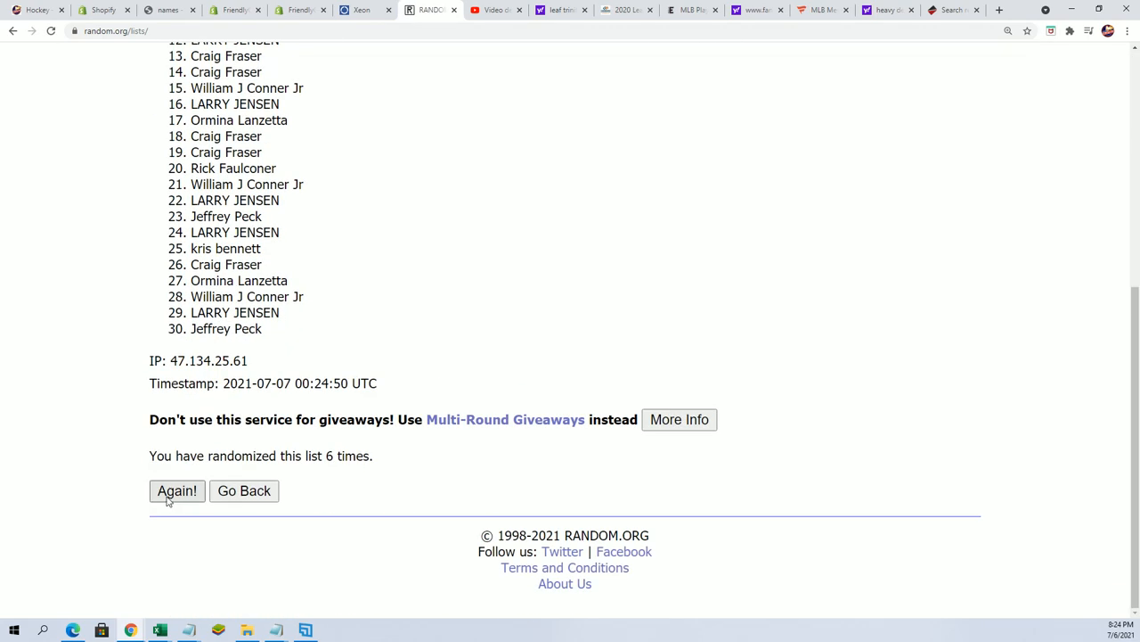
left_click(176, 490)
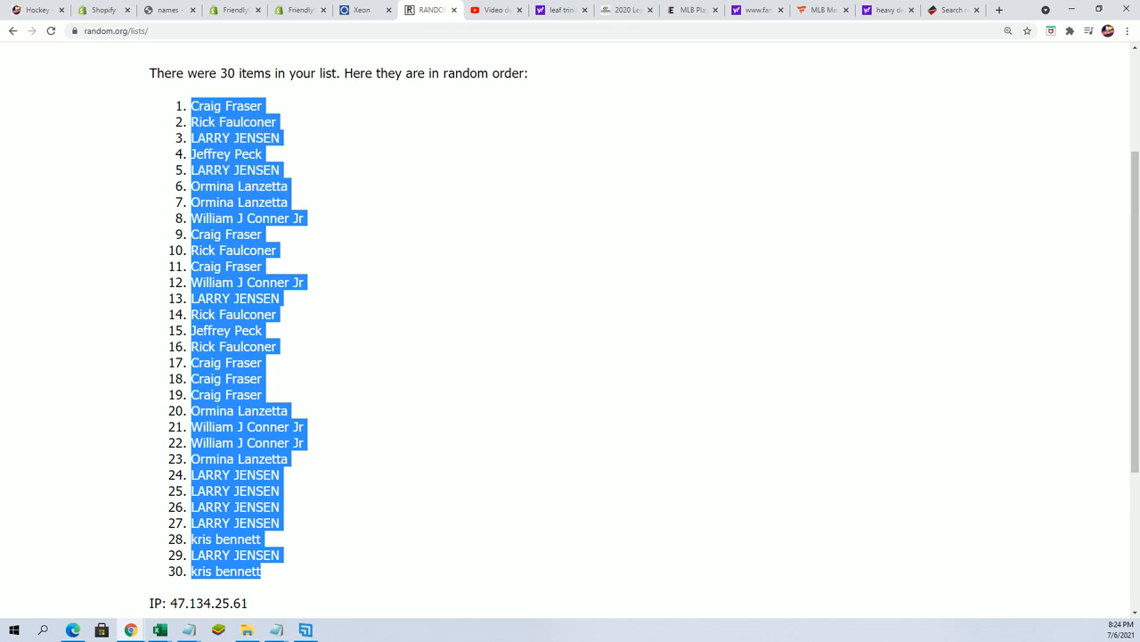
left_click(535, 377)
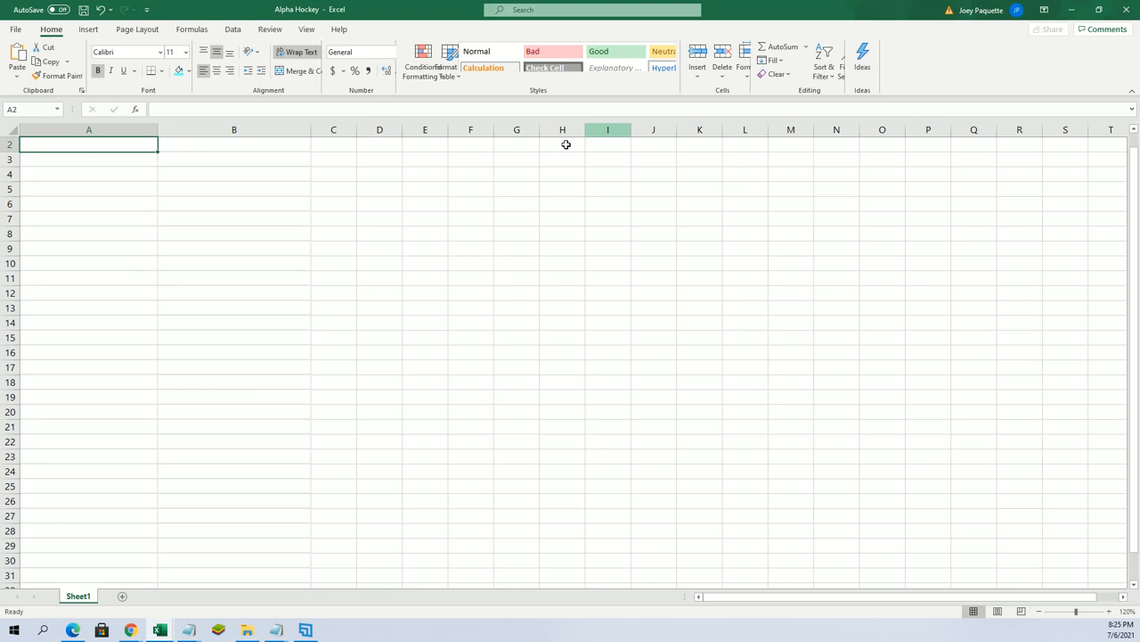
Step: Enter the OWNERS and TEAMS headers and paste the shuffled names into A2:A31
type("OWNERS")
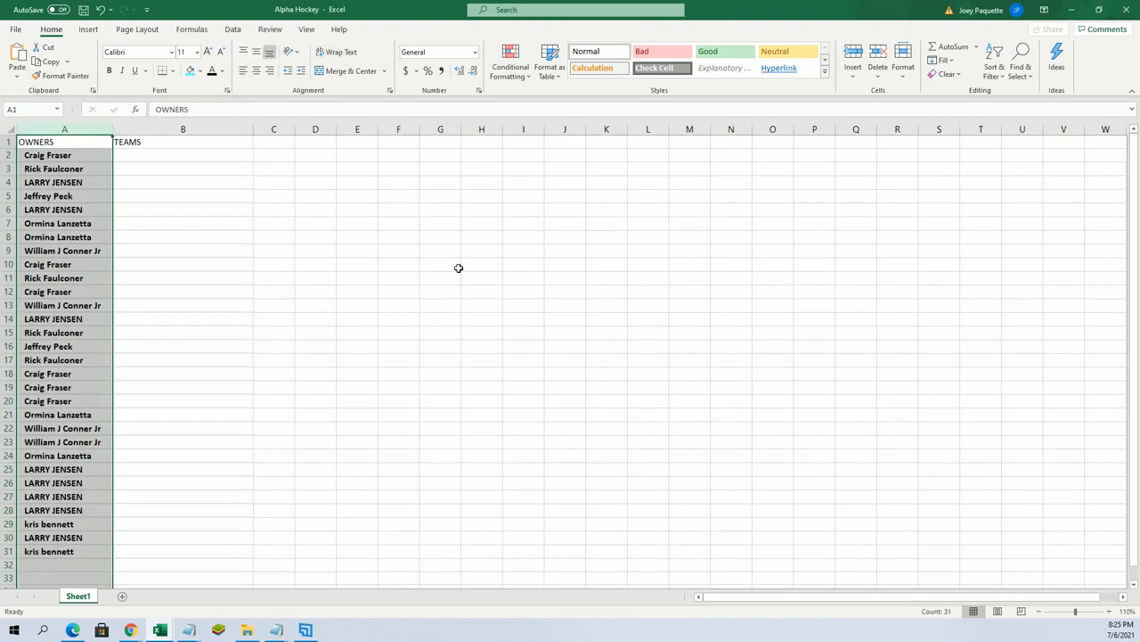
left_click(182, 154)
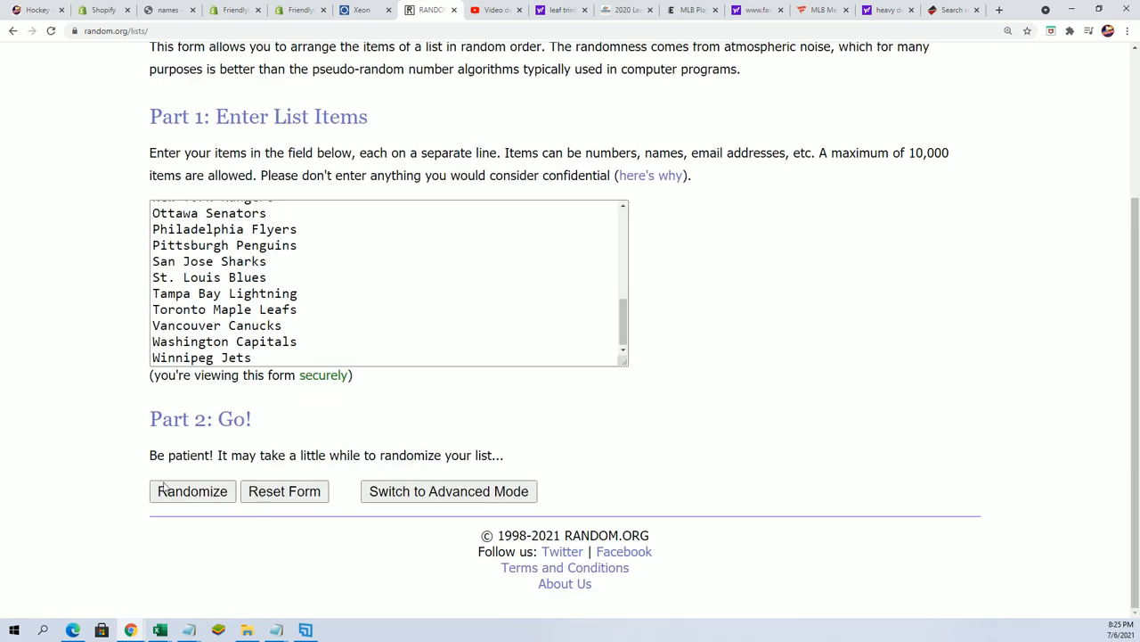
Step: Randomize the 30 NHL team names, then reshuffle them six more times
left_click(191, 491)
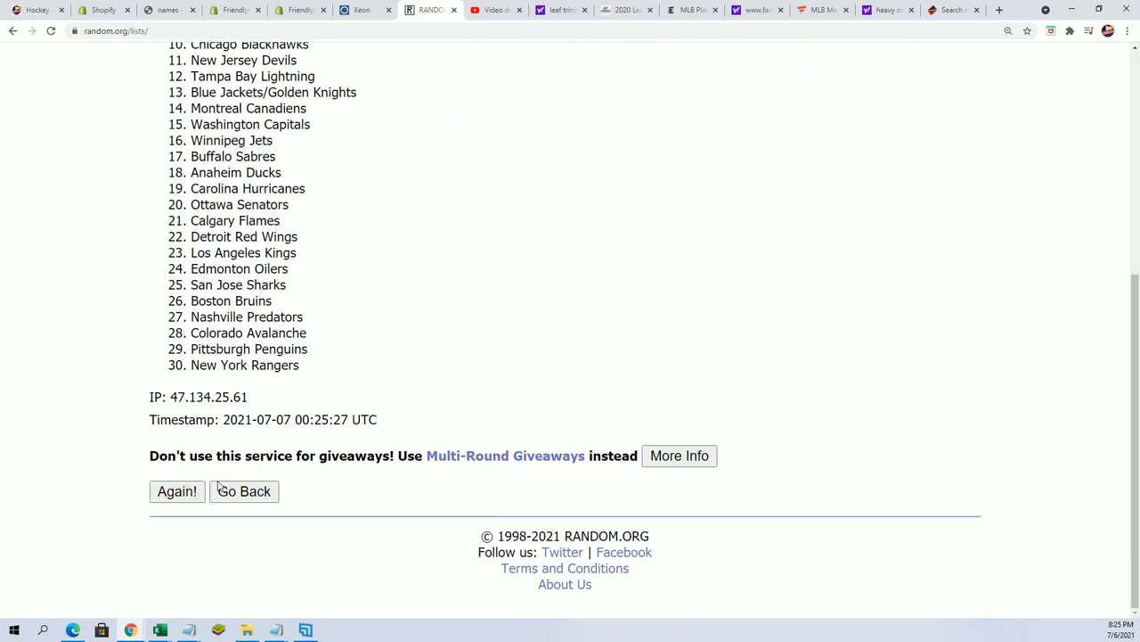
left_click(176, 491)
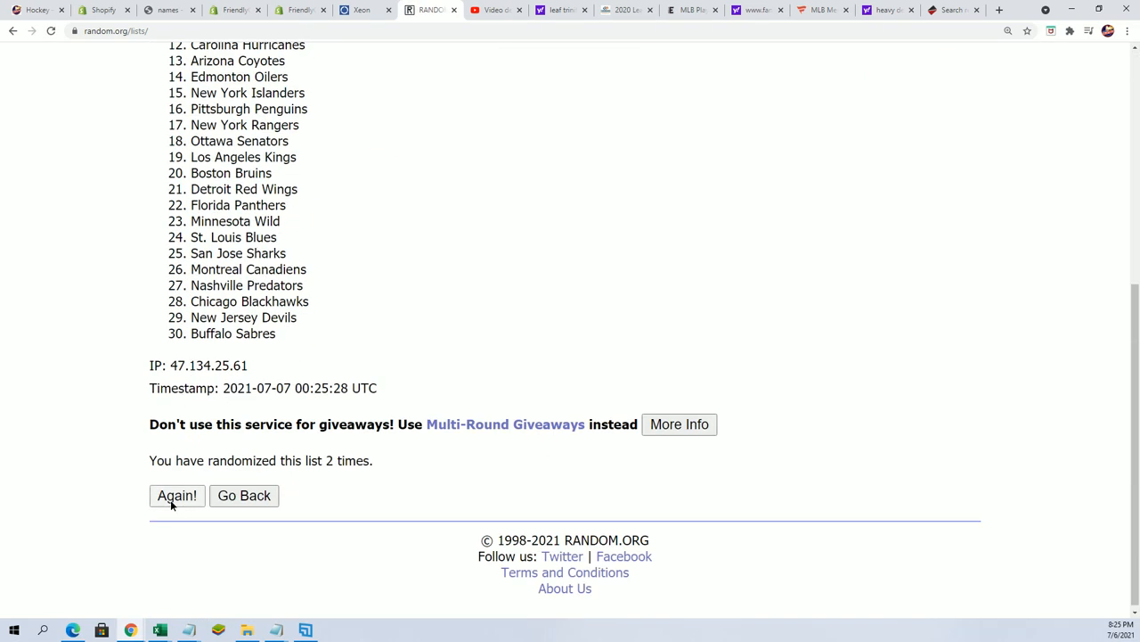
left_click(176, 495)
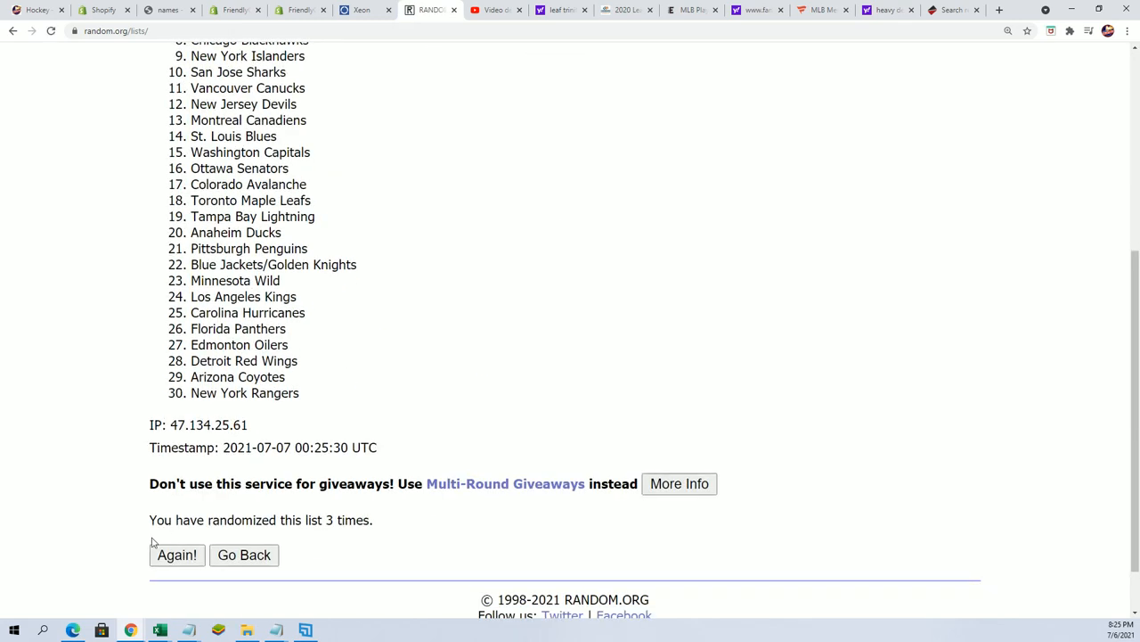
left_click(176, 554)
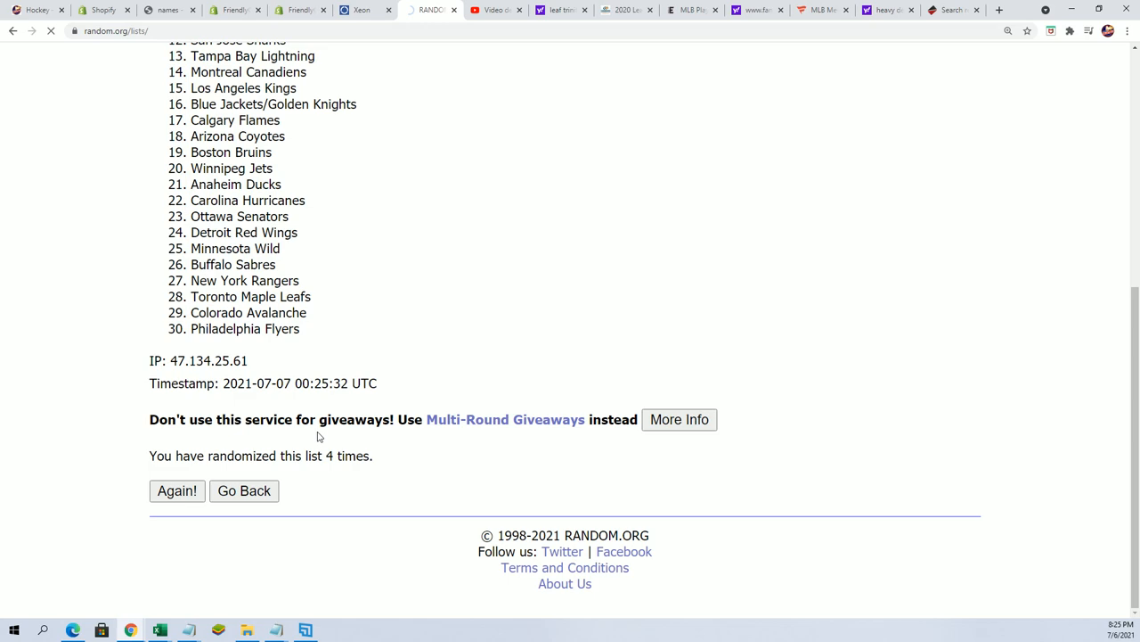
left_click(177, 490)
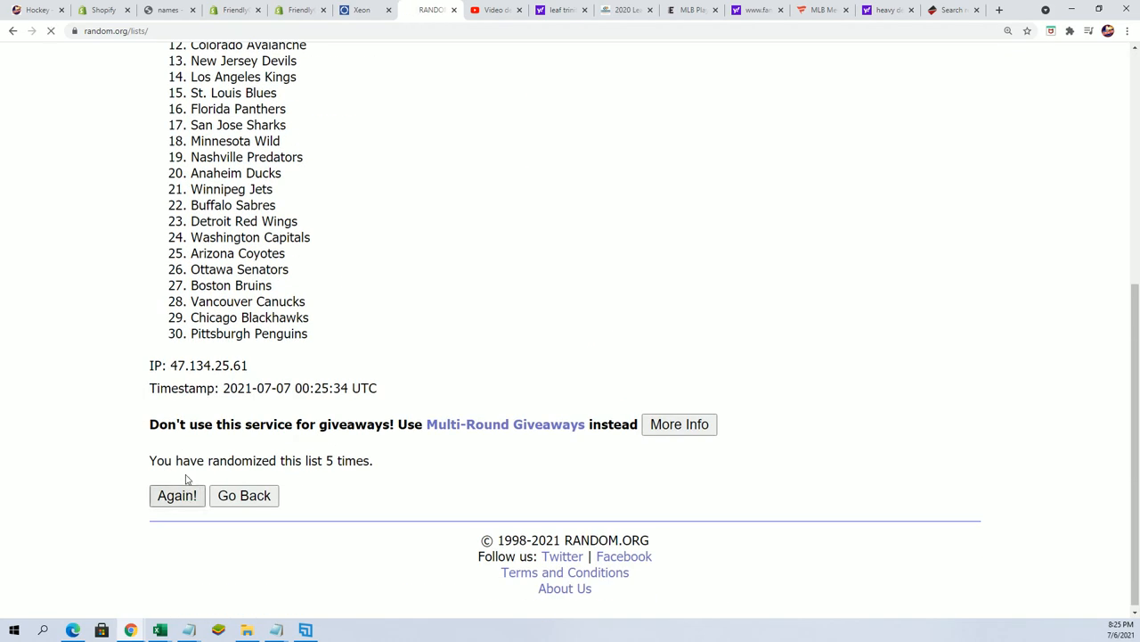
left_click(177, 496)
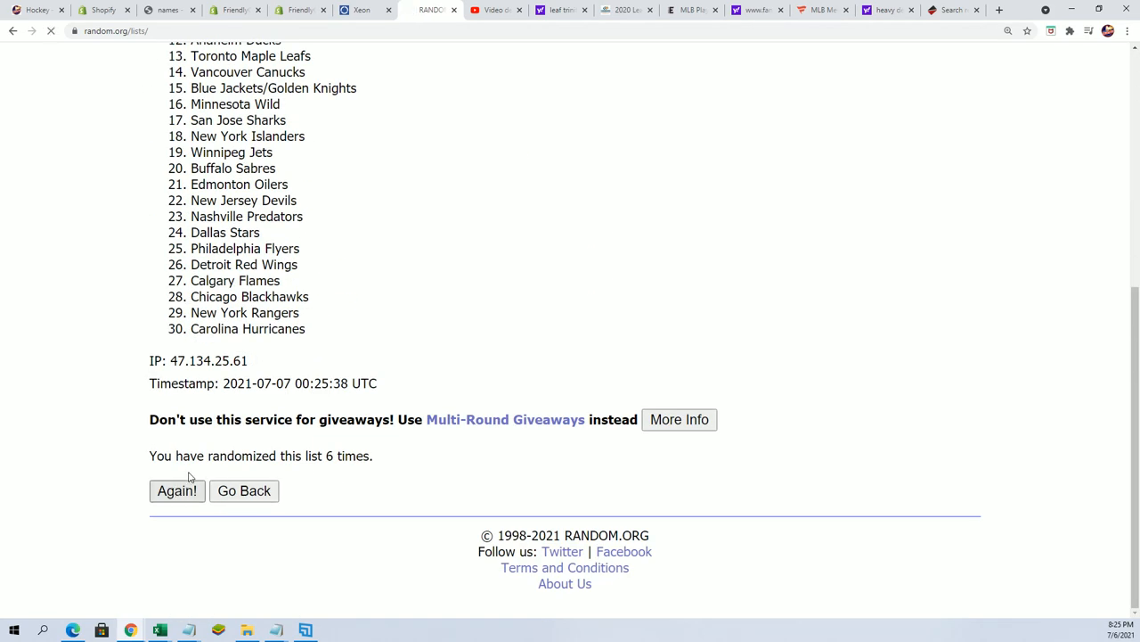
left_click(176, 490)
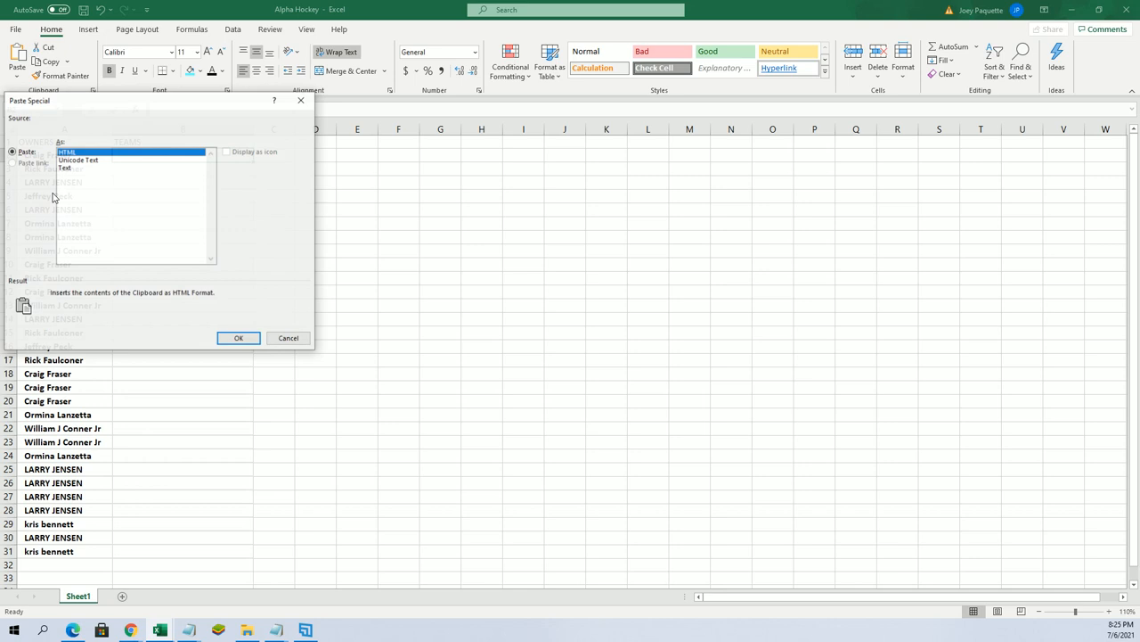
Step: Paste Special the shuffled teams as HTML into B2:B31
left_click(238, 338)
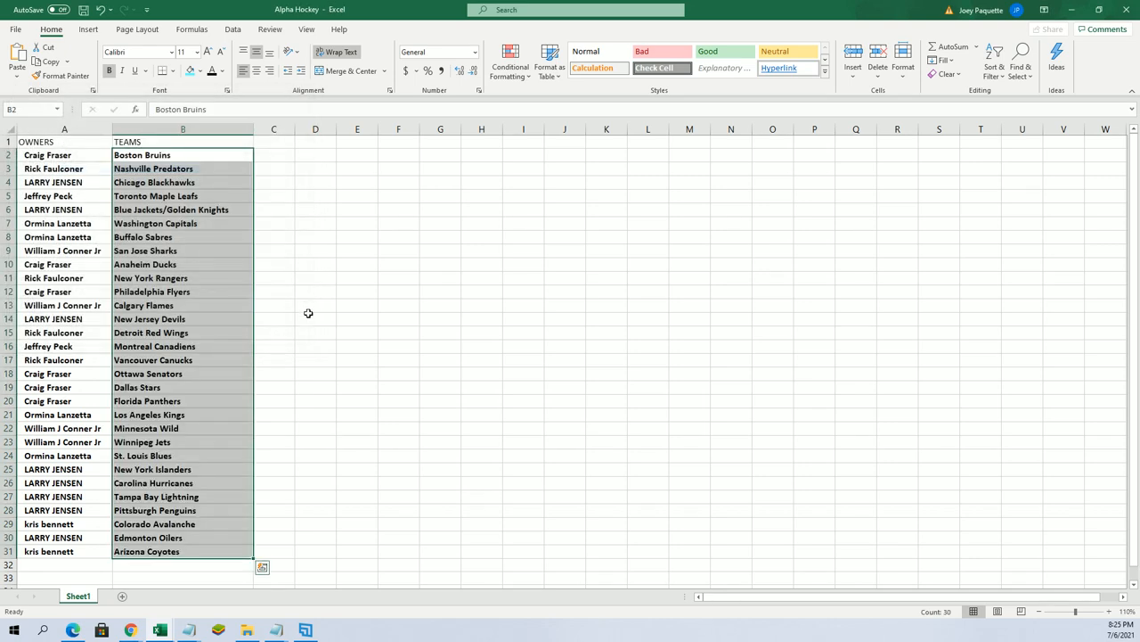
mouse_move(543, 441)
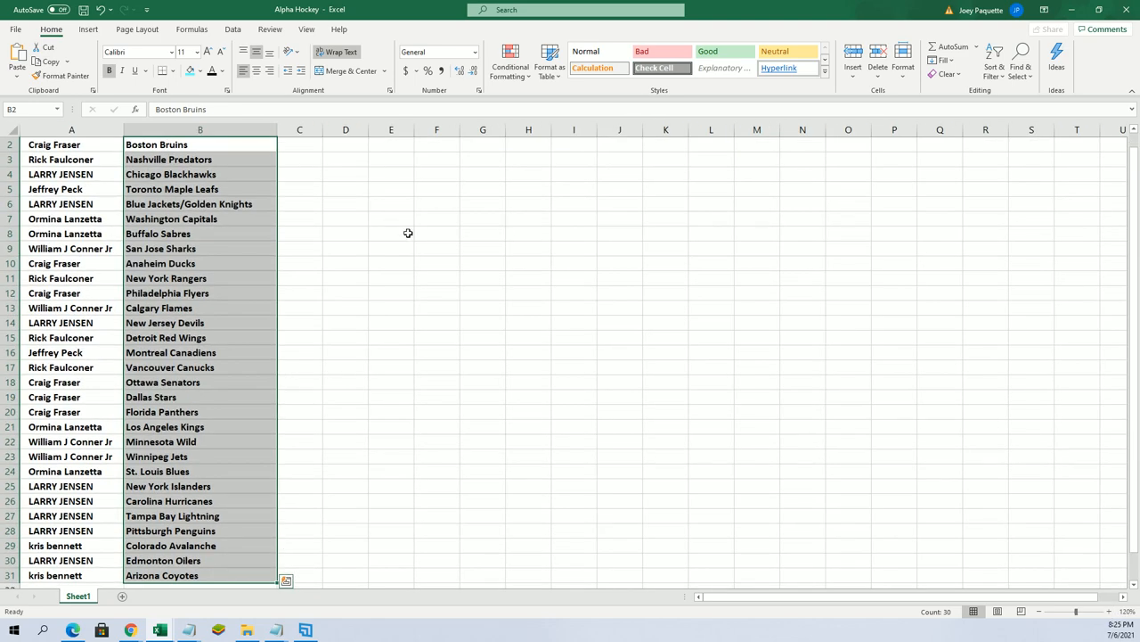
left_click(72, 144)
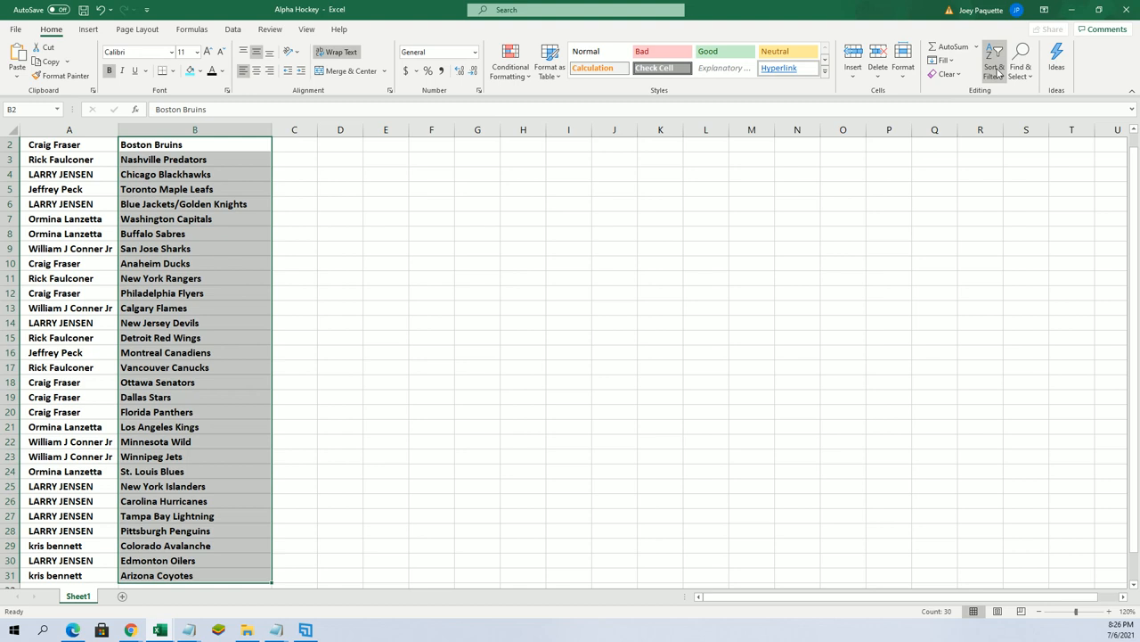
Step: Sort B2:B31 A to Z, expanding the selection so owners stay paired
left_click(994, 62)
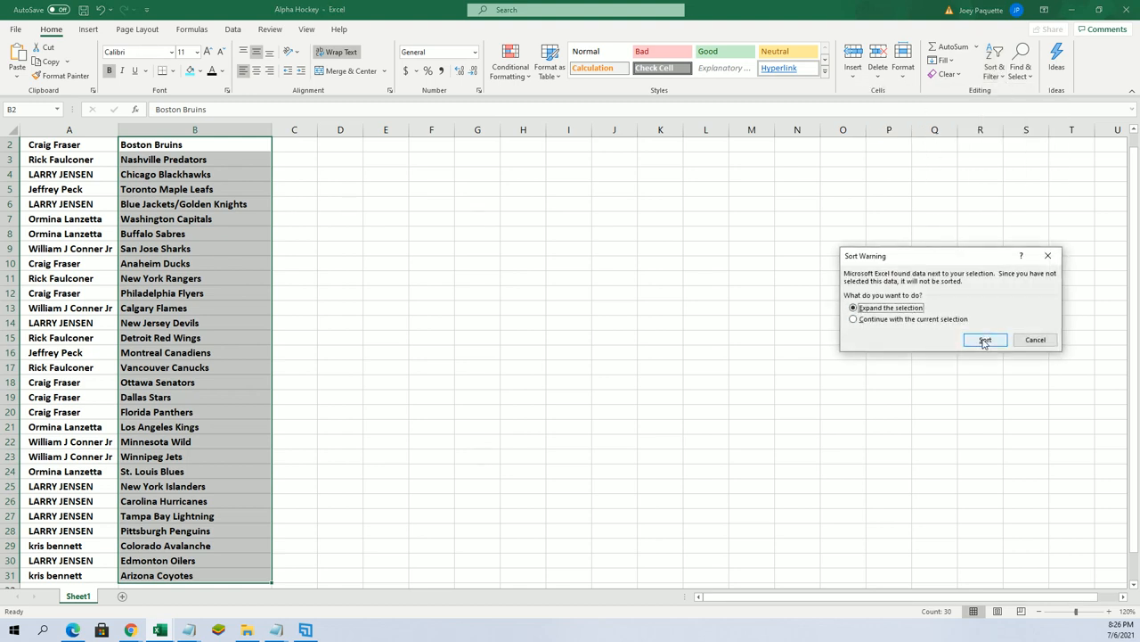
left_click(984, 340)
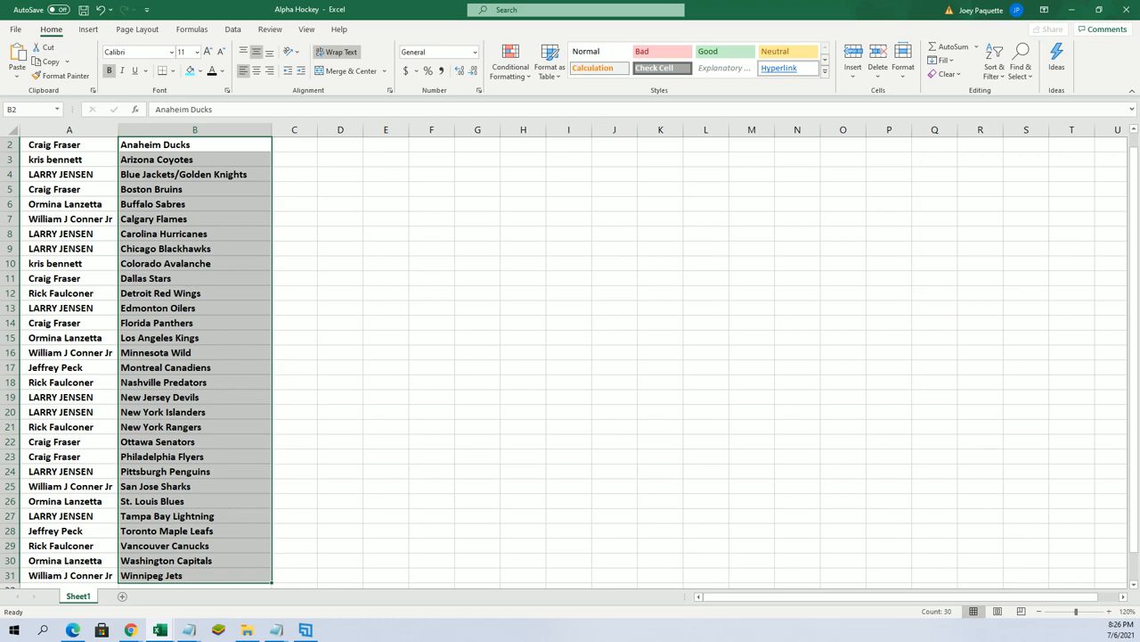